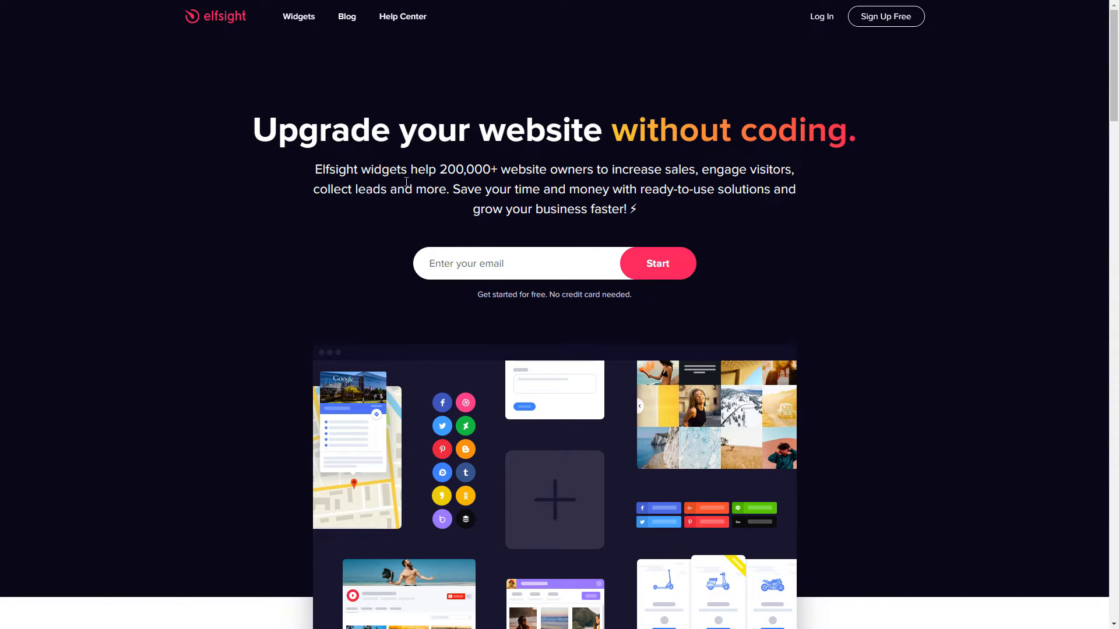
Go to the Google Reviews widget page from the Widgets menu's Reviews column.
click(298, 16)
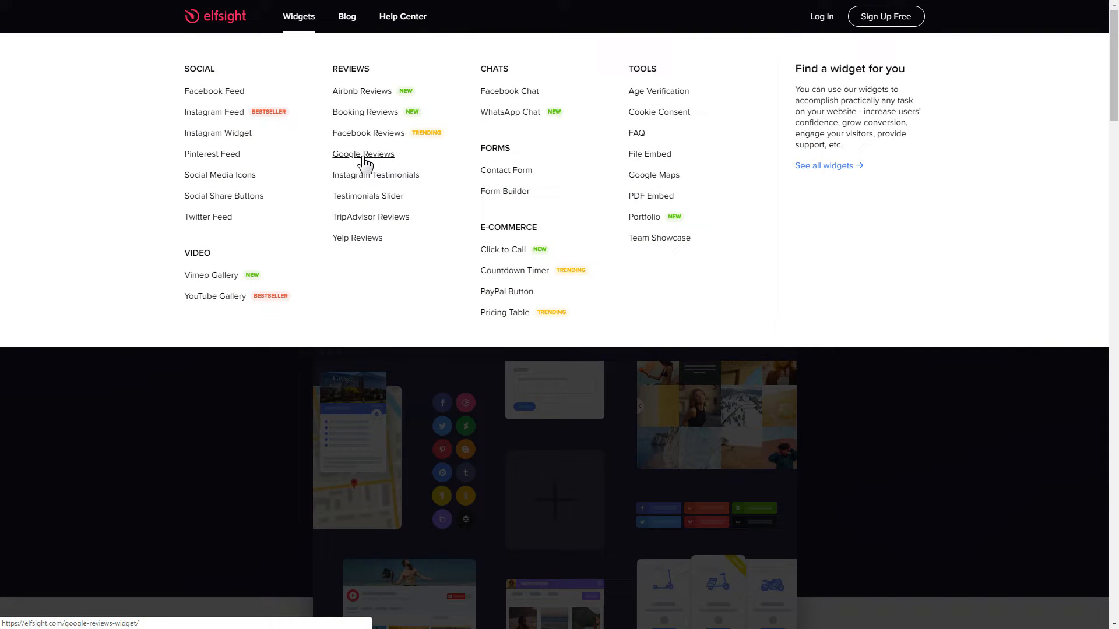
click(362, 153)
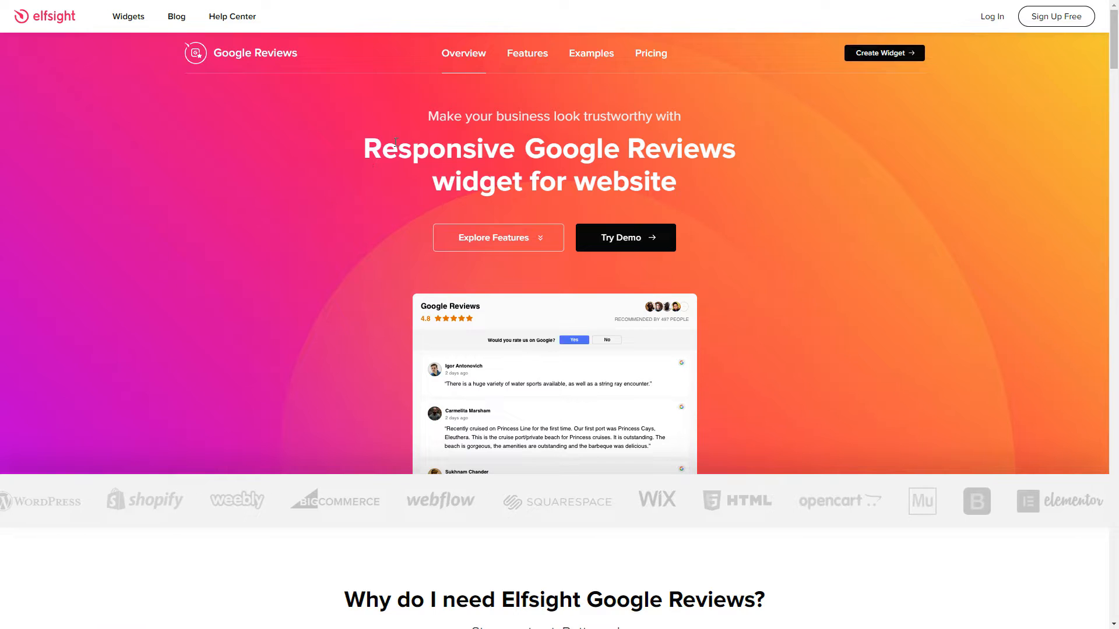
Start a new widget, preview the Carousel and Grid templates, then reselect the Reviews Widget template.
click(884, 52)
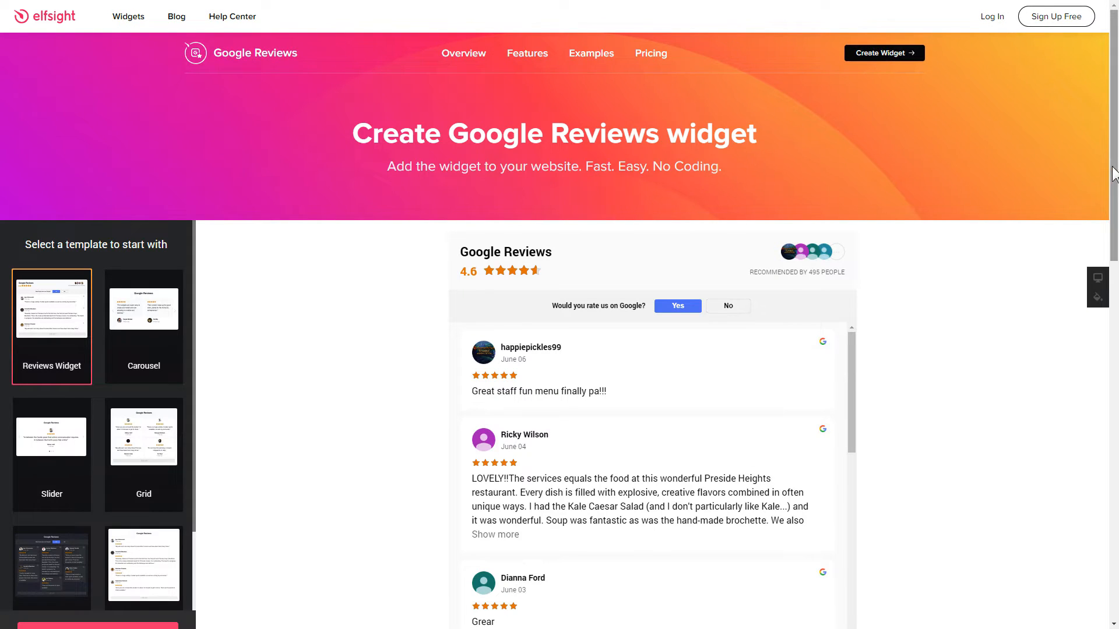
scroll(down, 3)
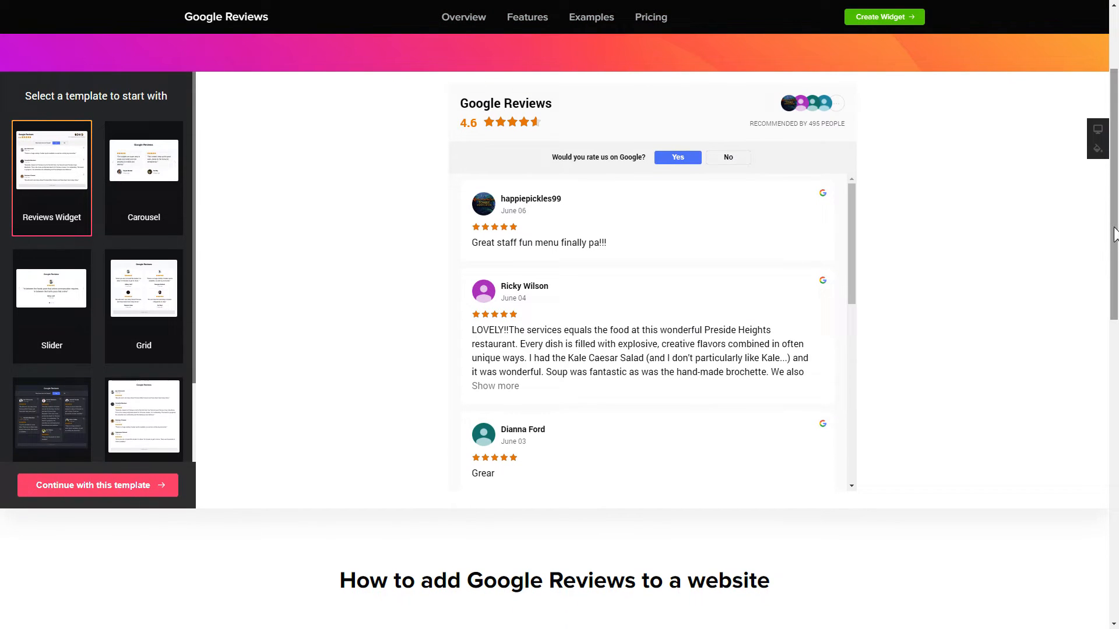
click(144, 158)
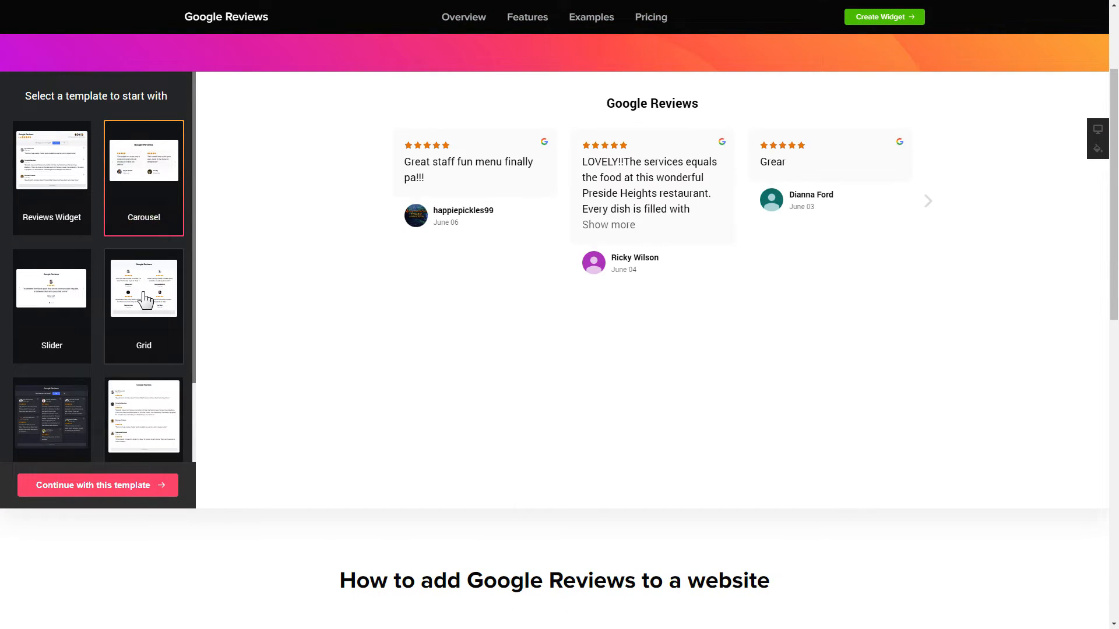
click(142, 286)
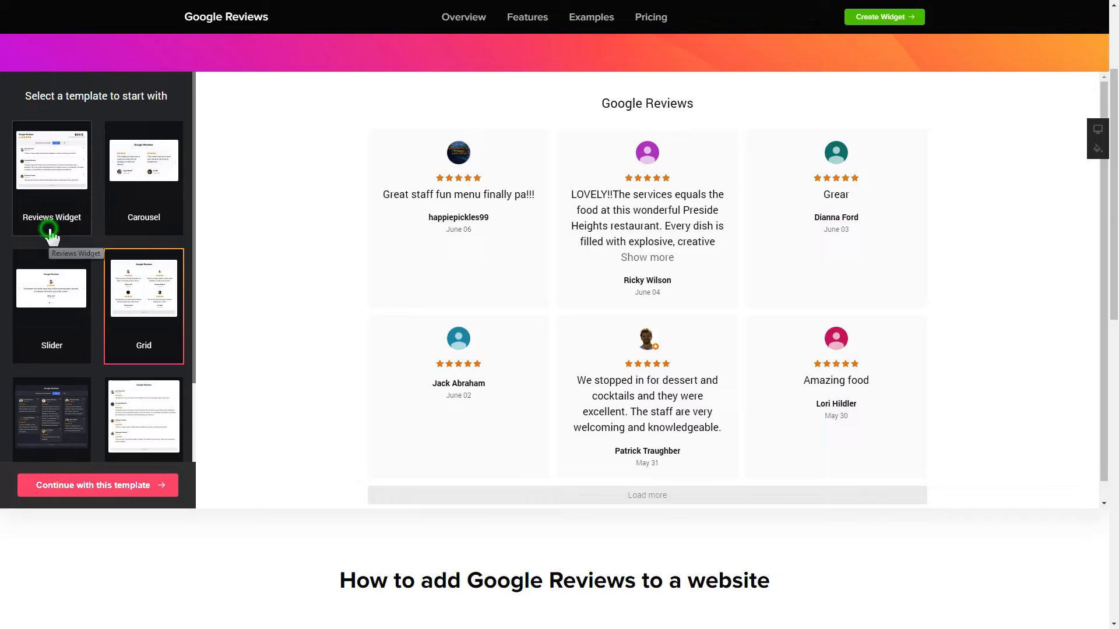
click(52, 157)
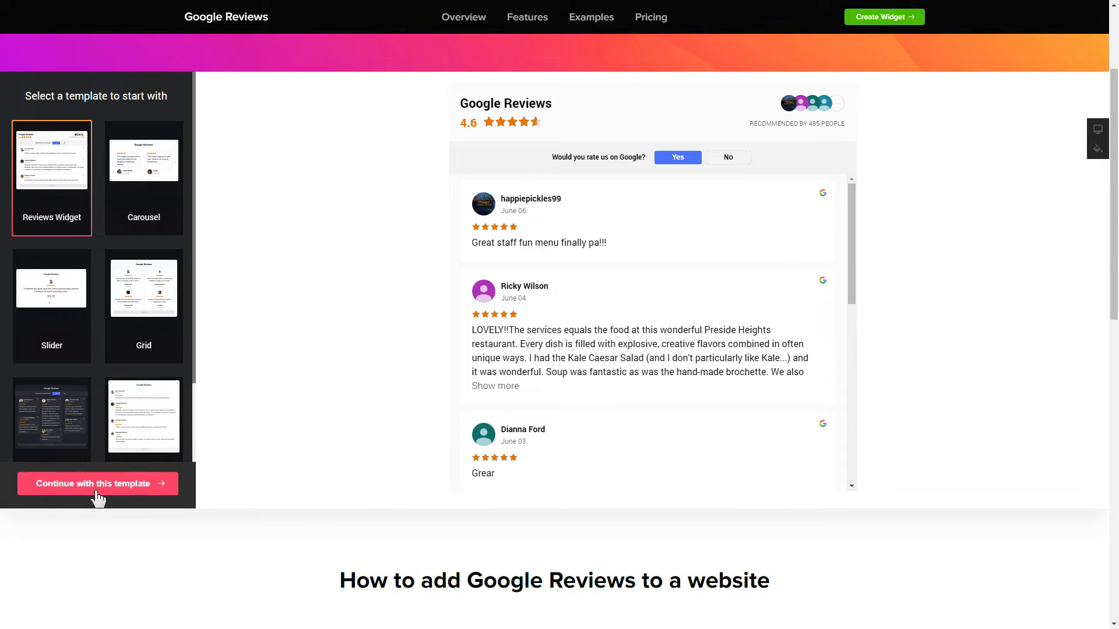
Continue with the template and link it to Hotel VIA at 138 King St via a 'hotel VIA san francisco' search.
click(97, 483)
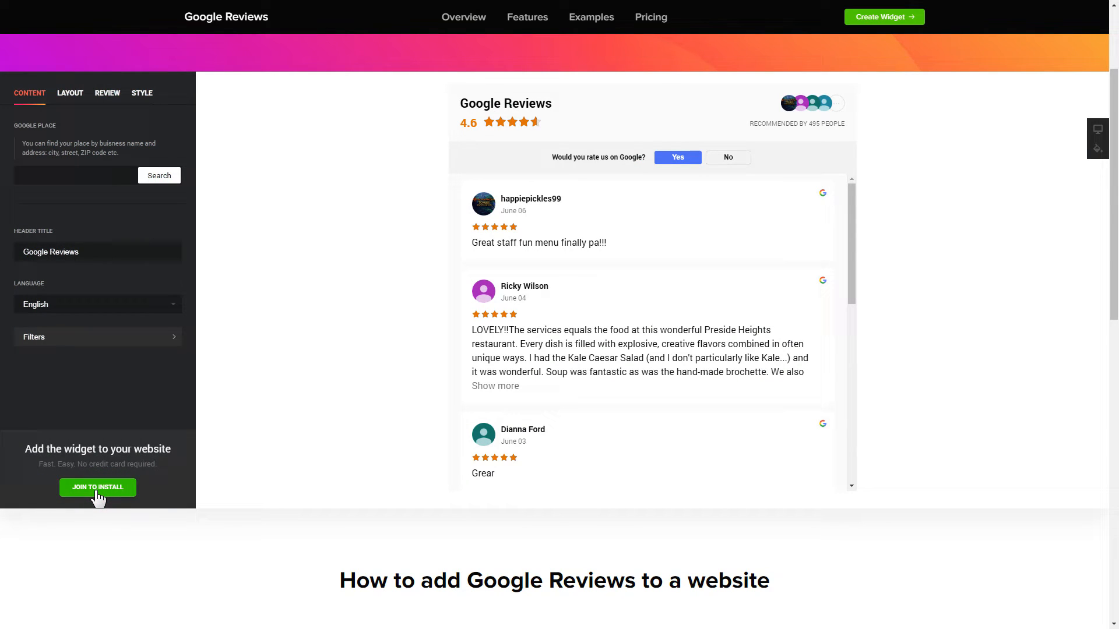
click(74, 176)
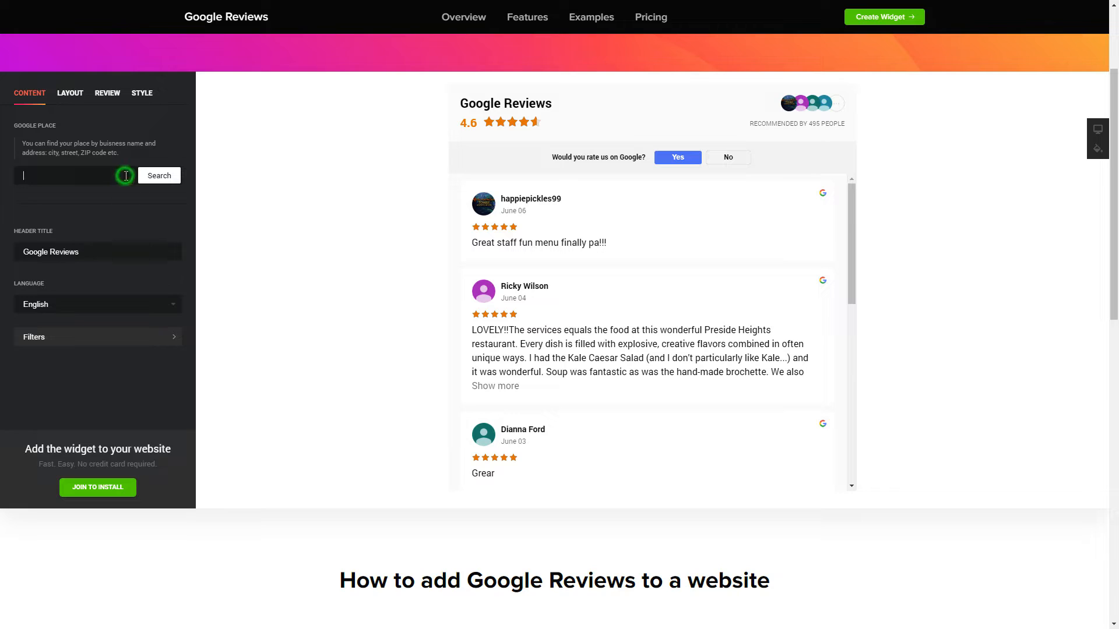
text(hotel VIA san francisco)
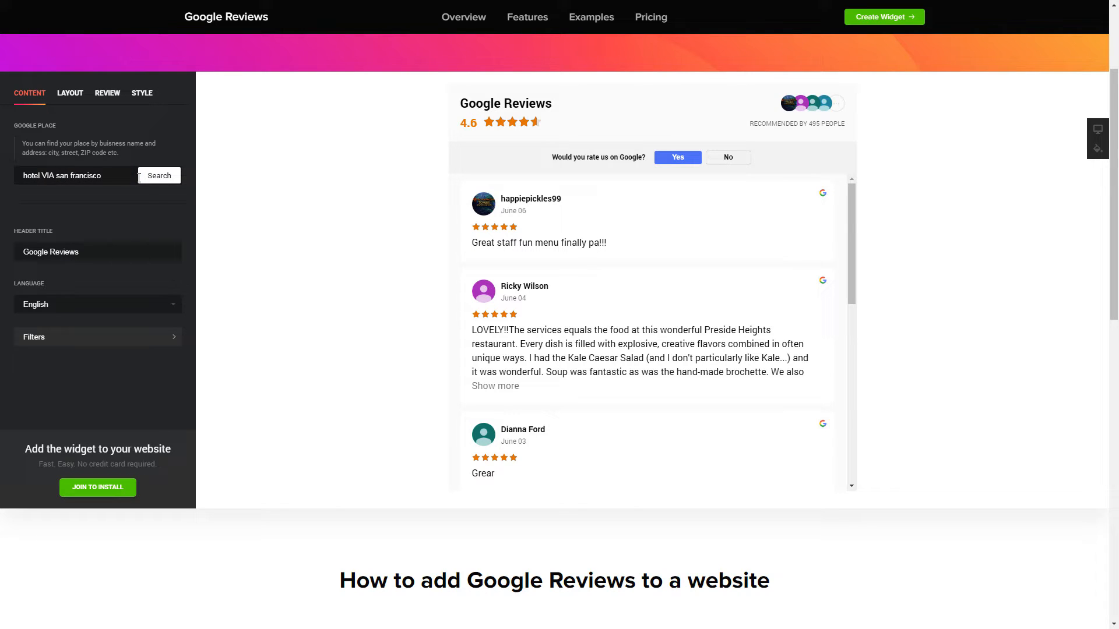
click(159, 176)
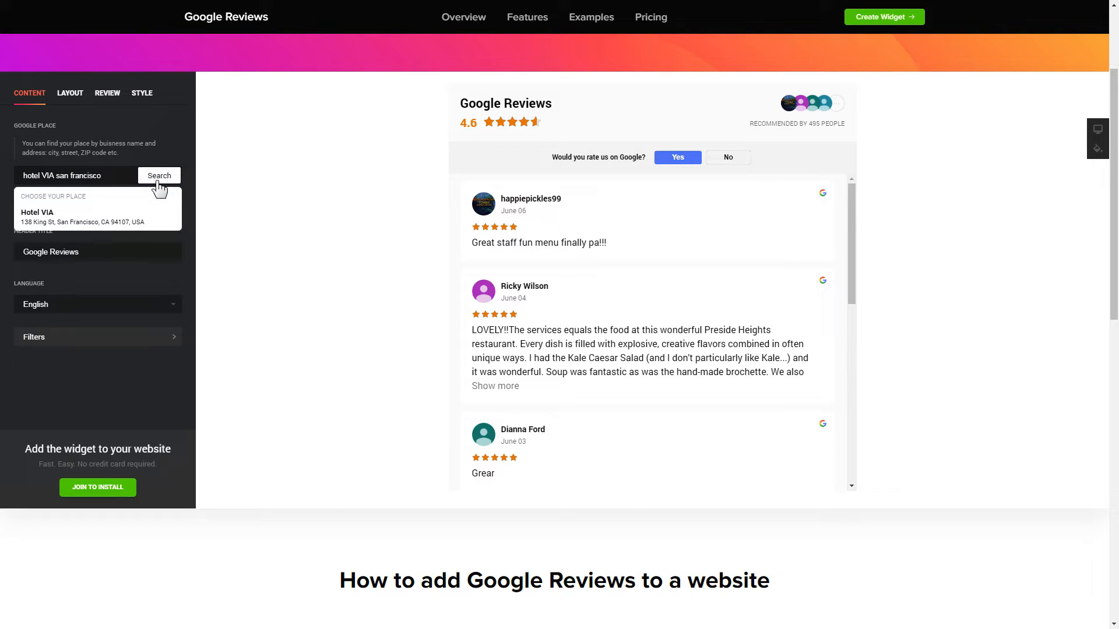
click(81, 217)
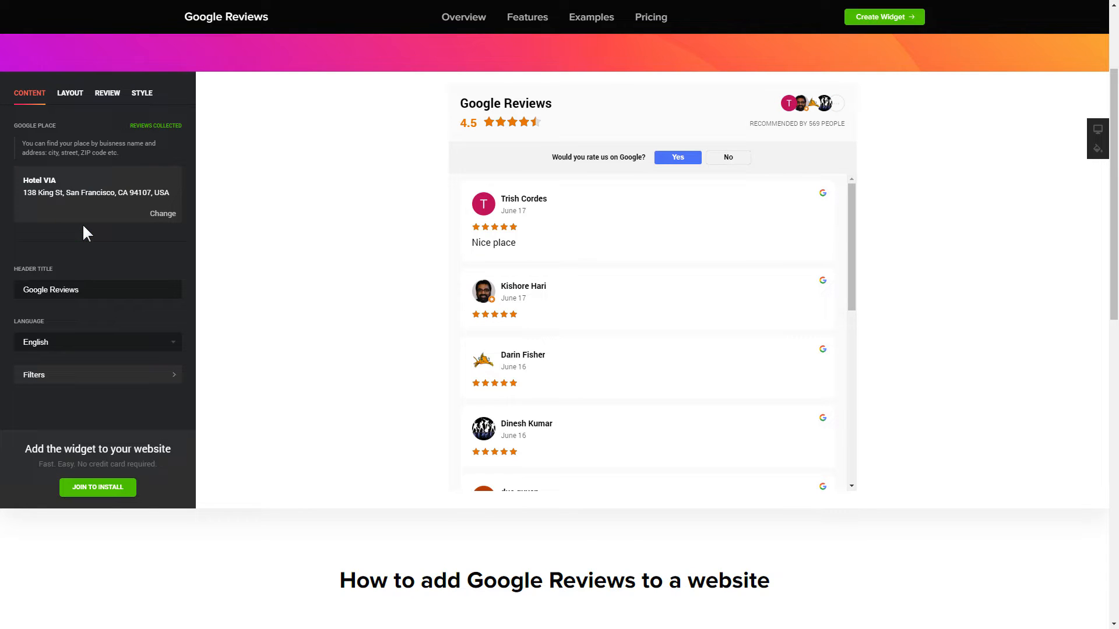
Review the Layout, Review and Style settings, return to Content, and proceed with Join to Install.
click(69, 93)
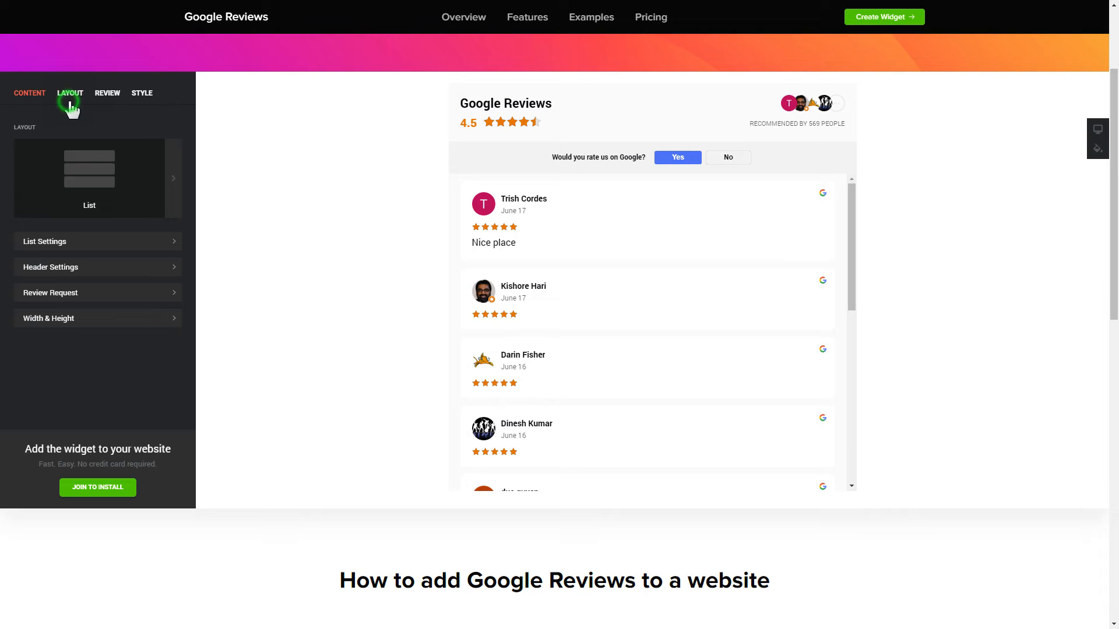
click(107, 94)
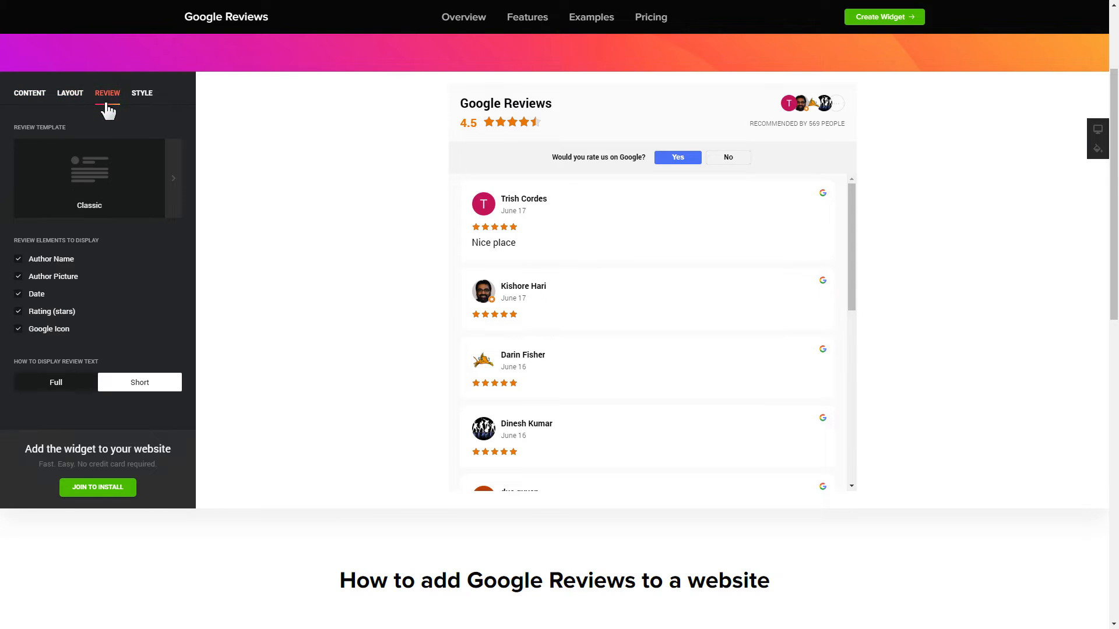
click(142, 93)
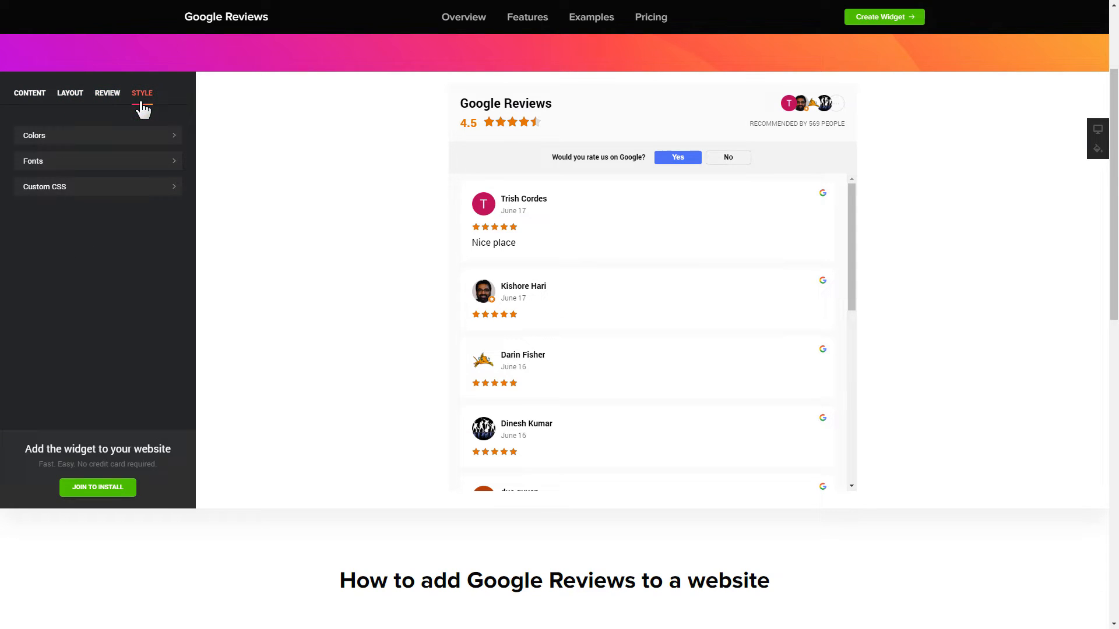
click(29, 93)
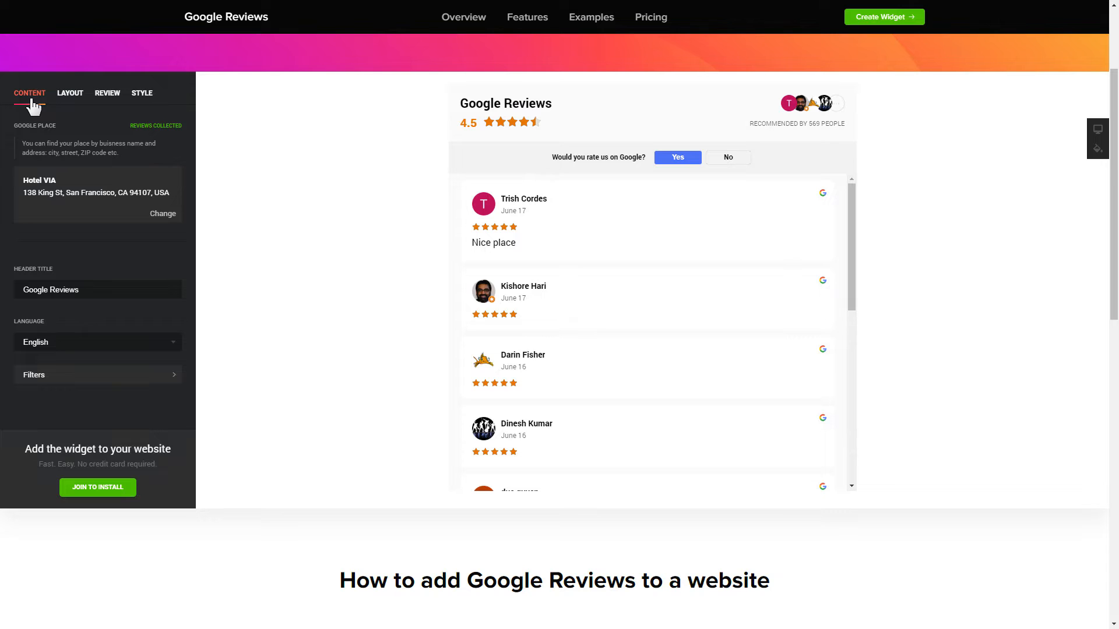
click(98, 487)
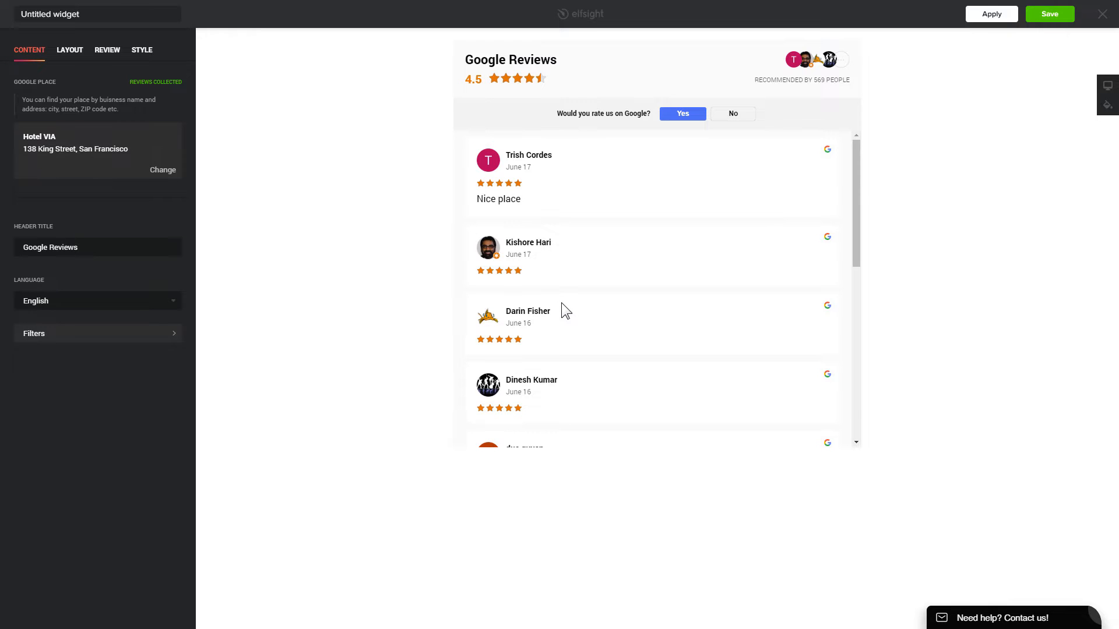
mouse_move(889, 171)
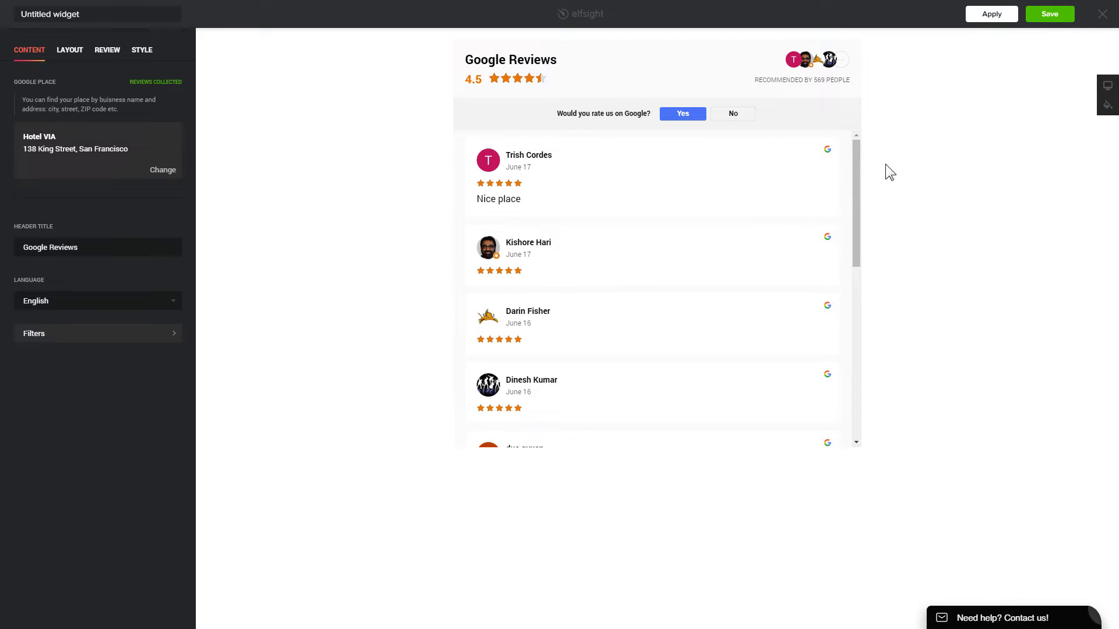
Save the configured Hotel VIA reviews widget from the full editor.
click(1048, 14)
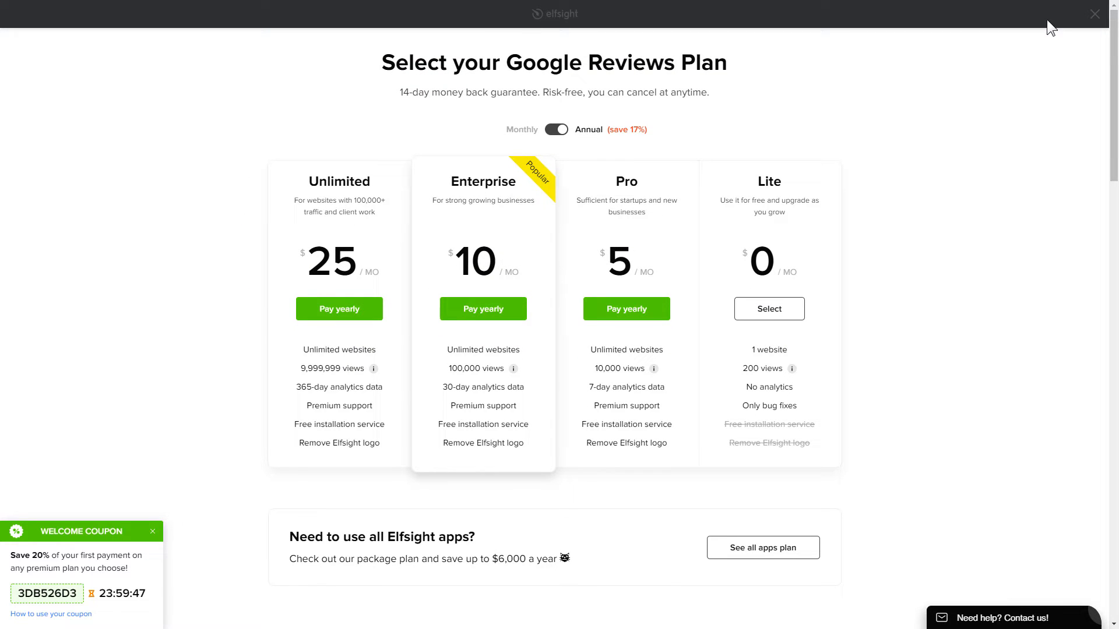
mouse_move(689, 233)
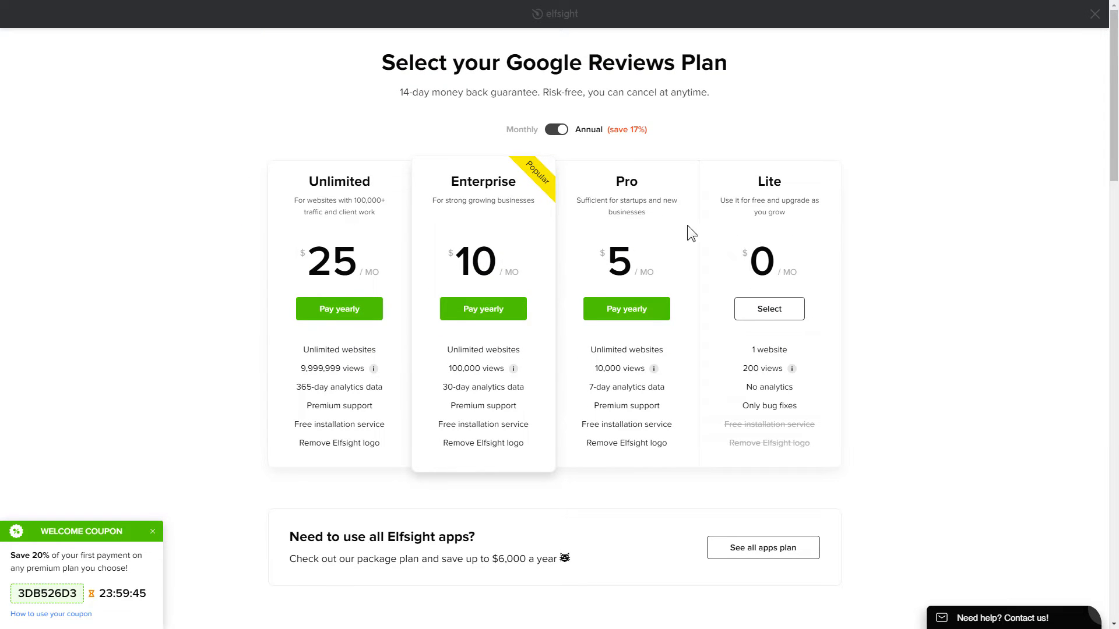
mouse_move(212, 334)
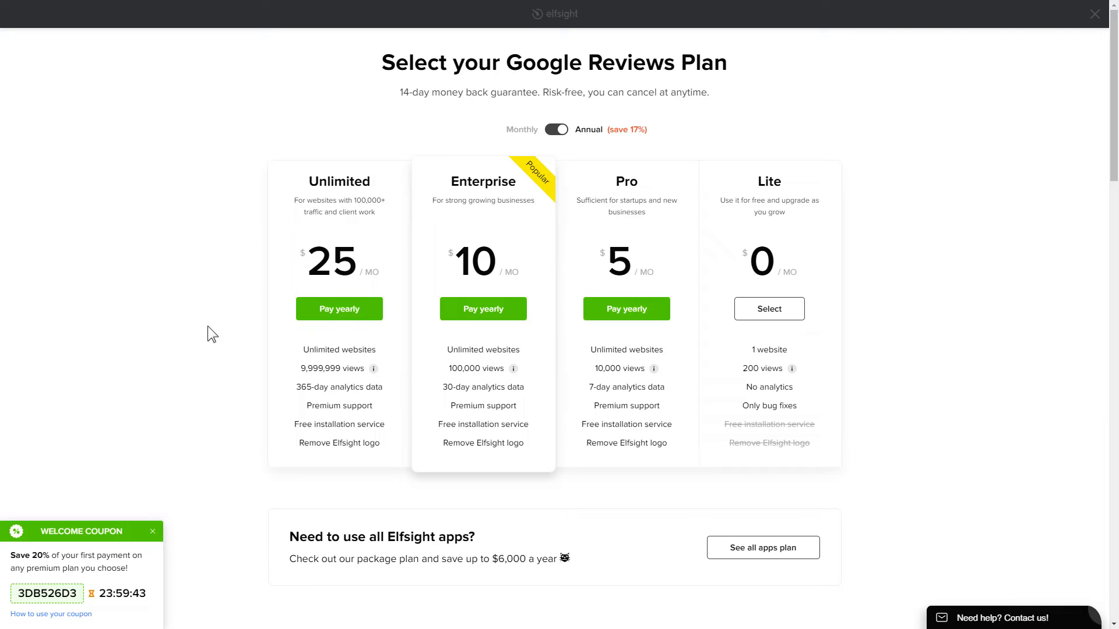
mouse_move(140, 536)
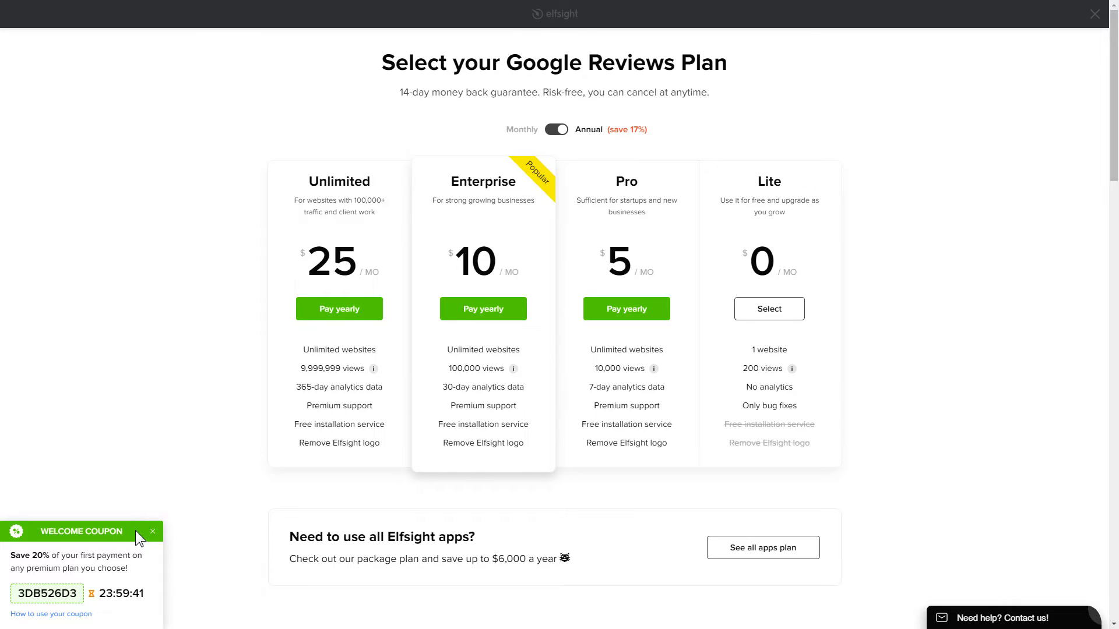
mouse_move(676, 396)
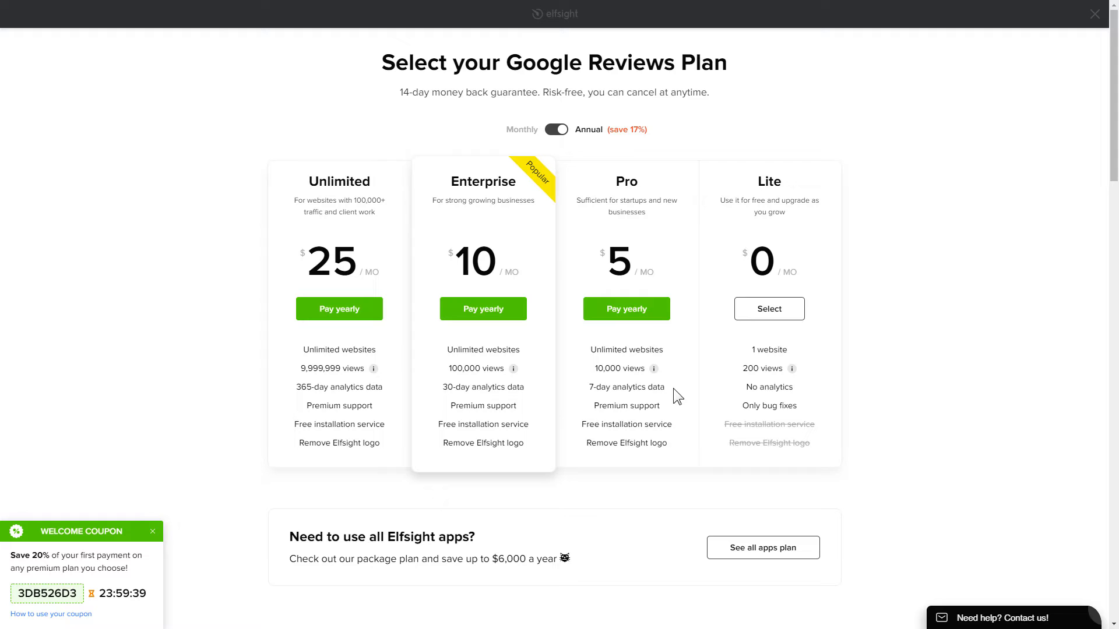
Select the free Lite plan for the Google Reviews widget.
click(1095, 13)
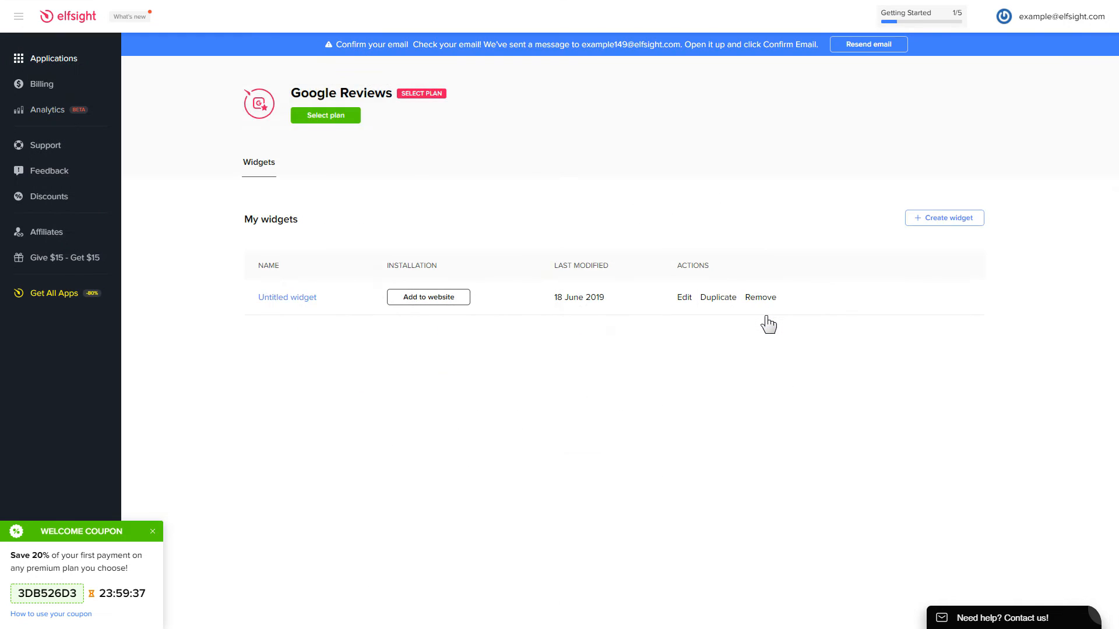
Get the Untitled widget's installation code via Add to website and copy the embed script.
click(427, 297)
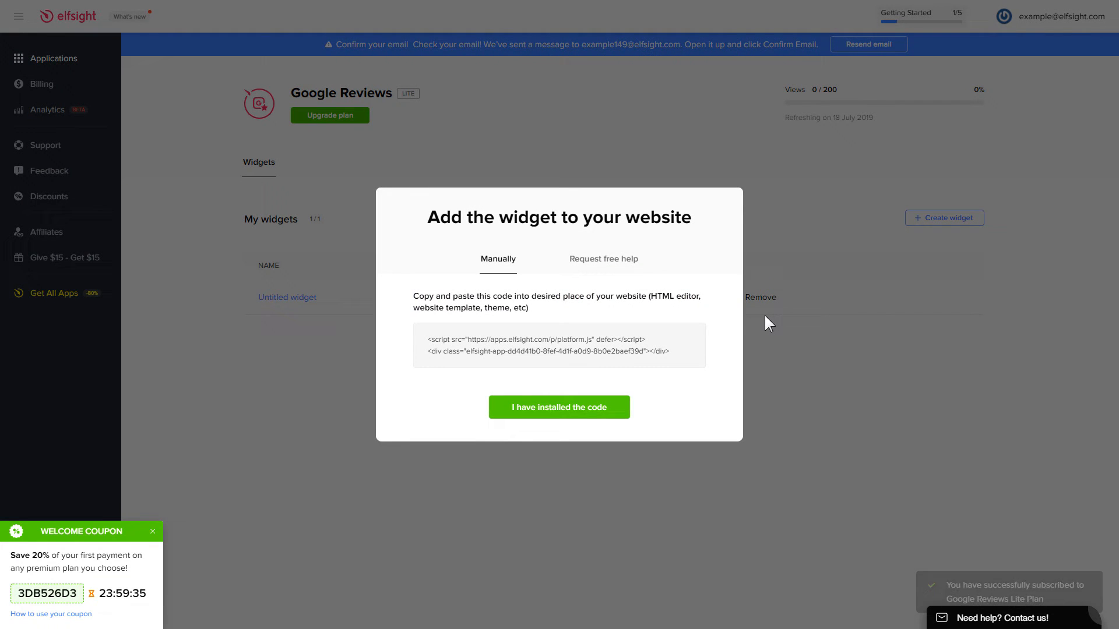
click(558, 345)
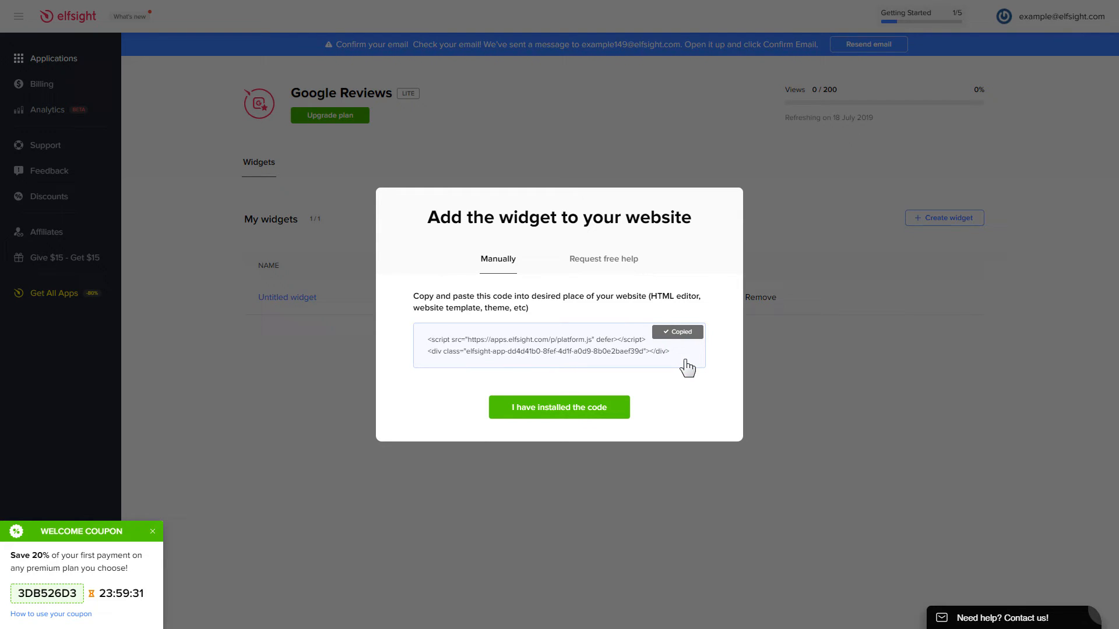
click(559, 407)
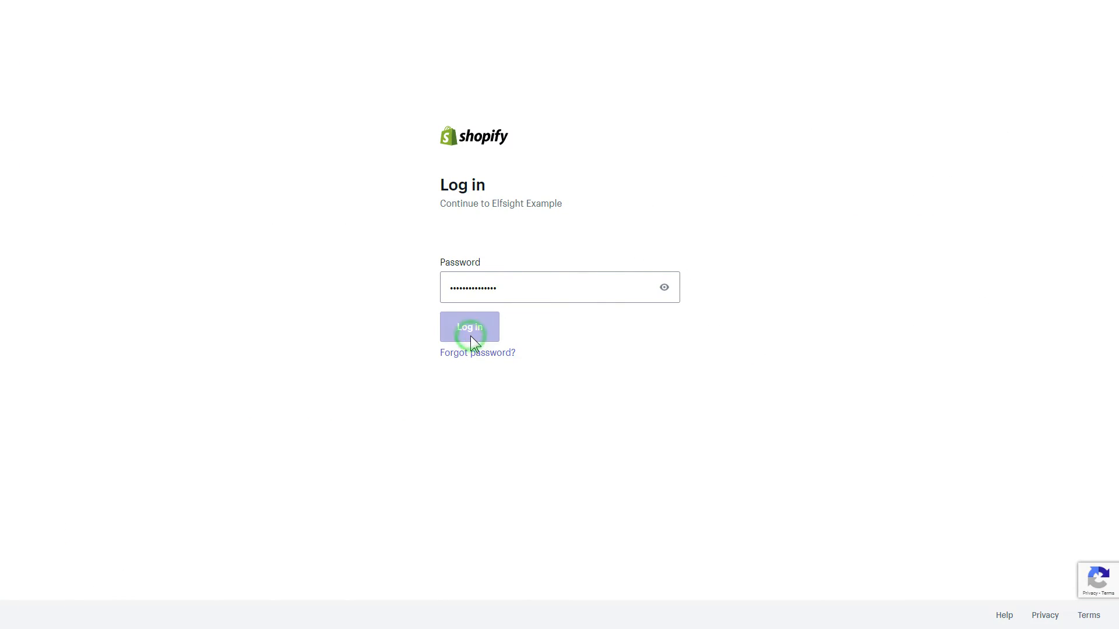
Log into the Shopify admin, go to Online Store Themes, and customize the Debut theme.
click(469, 327)
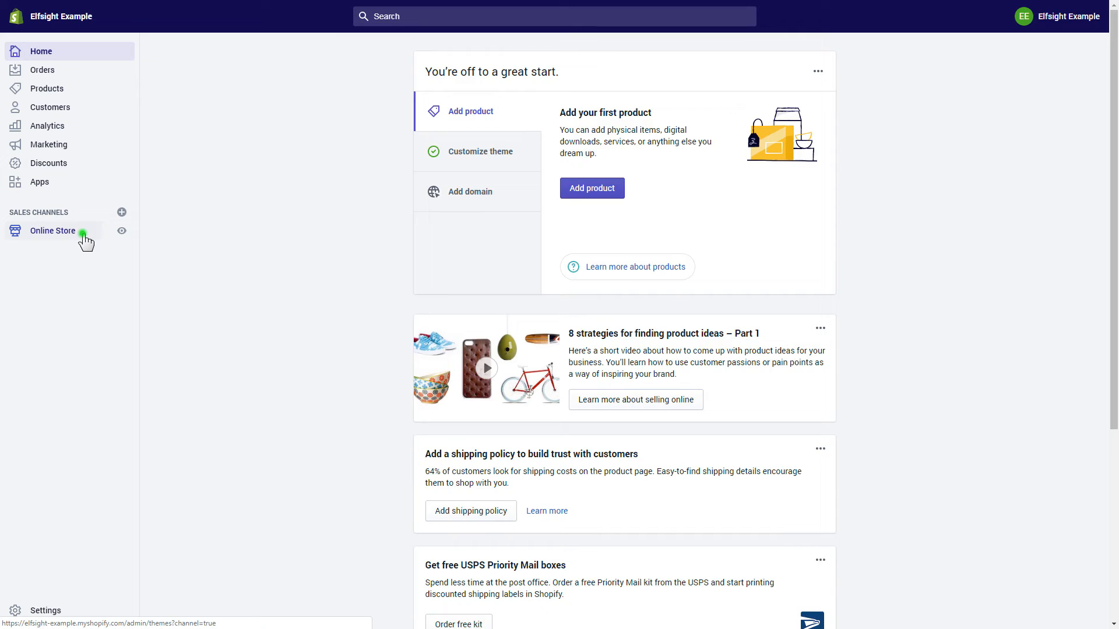
click(53, 231)
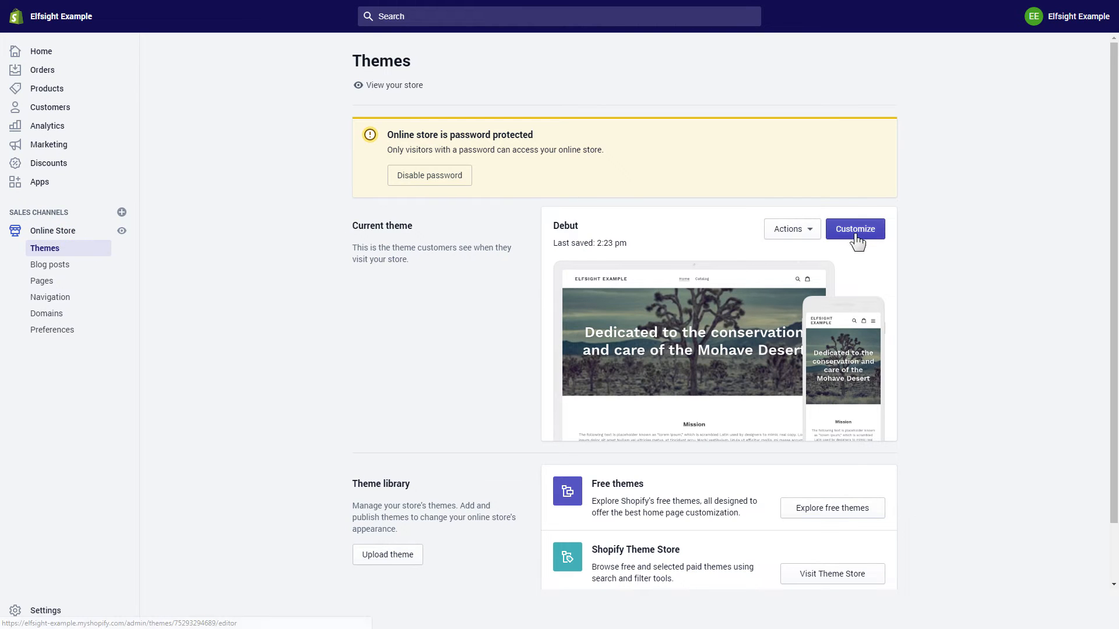
click(854, 230)
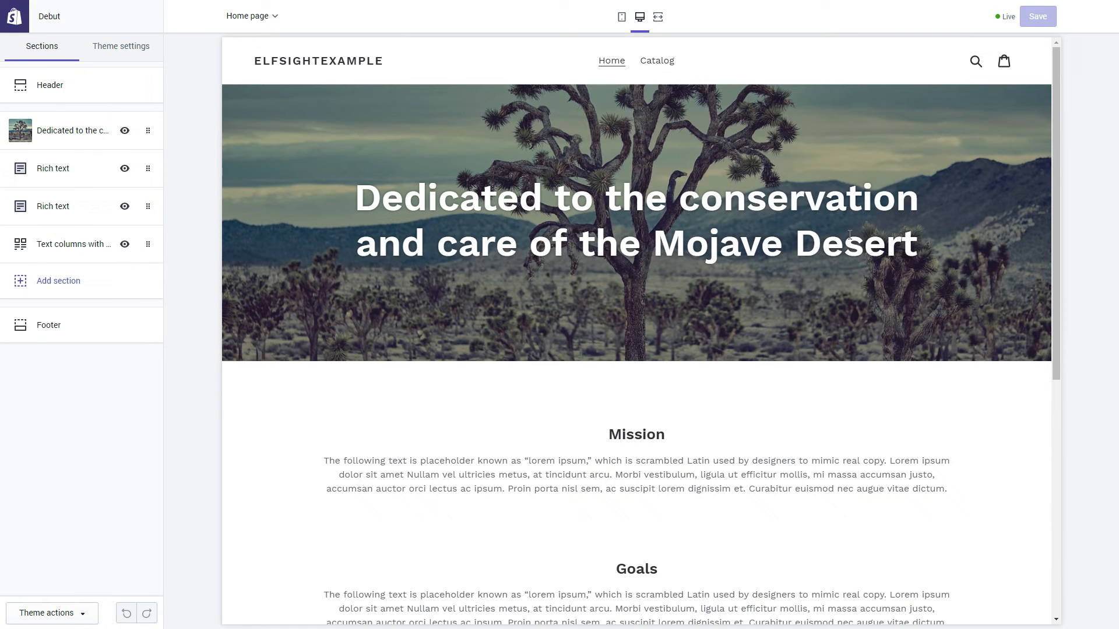
Add a Custom content section, clear its heading, and remove the placeholder brand and image blocks.
click(58, 280)
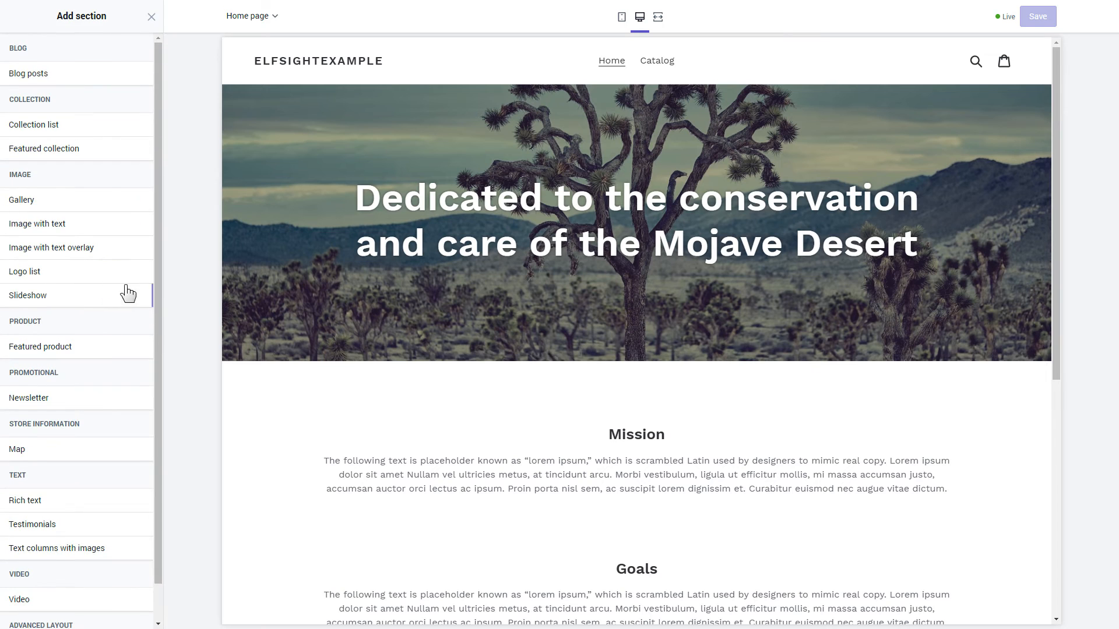
scroll(down, 3)
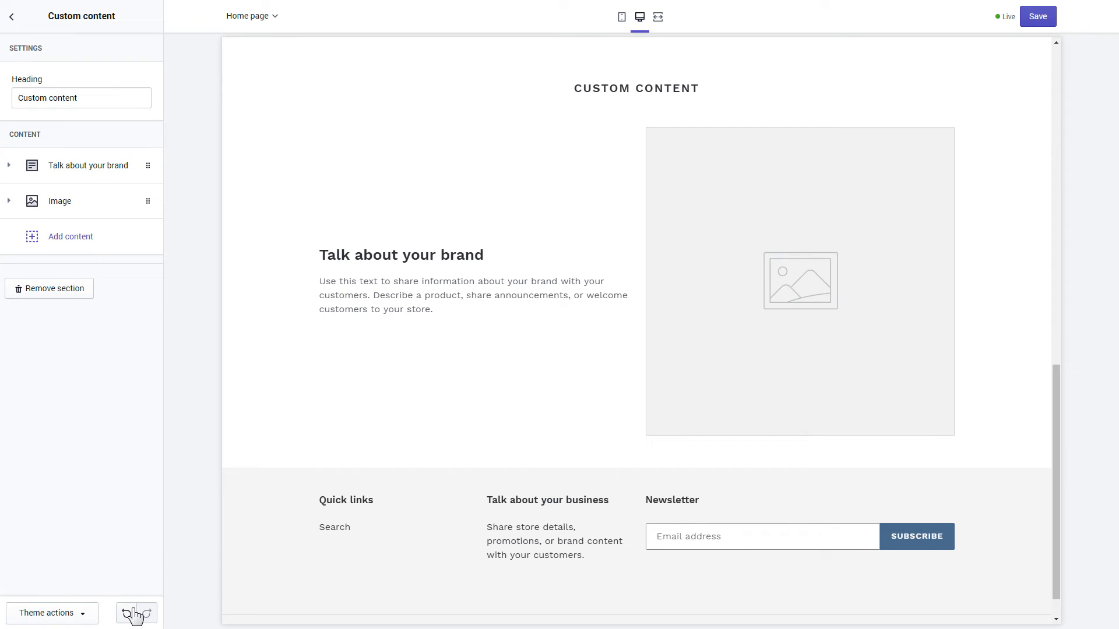
double_click(64, 98)
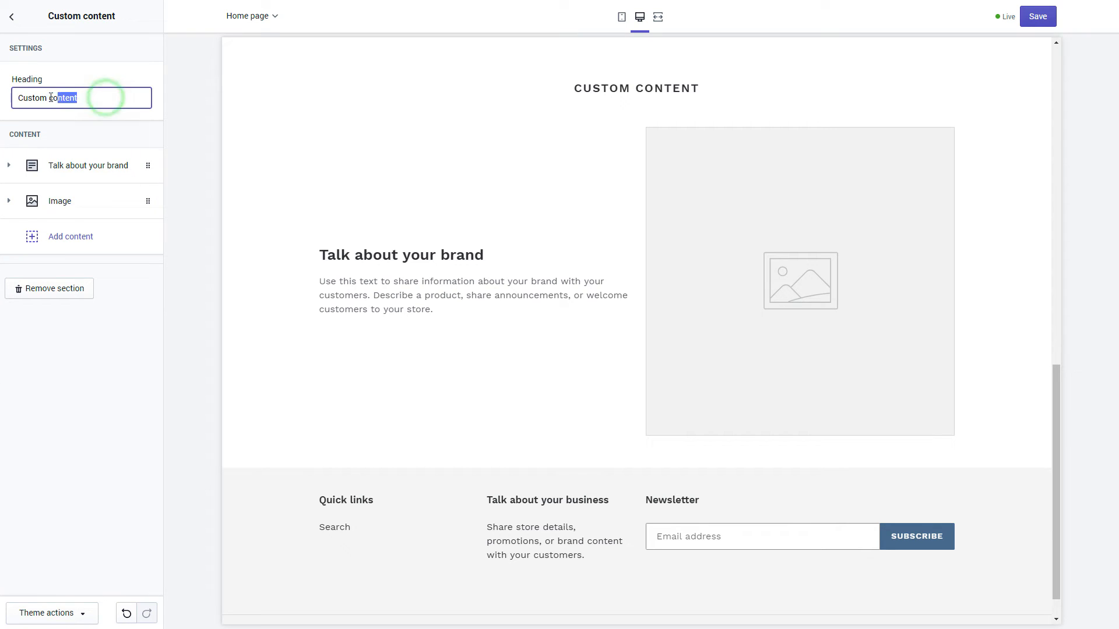
click(87, 164)
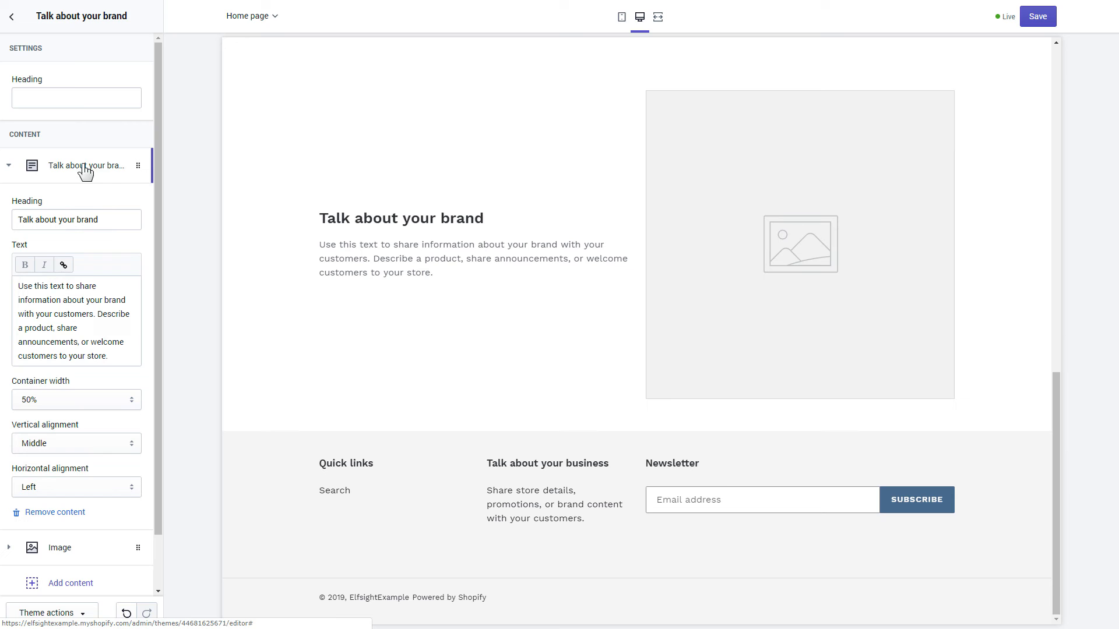
click(56, 512)
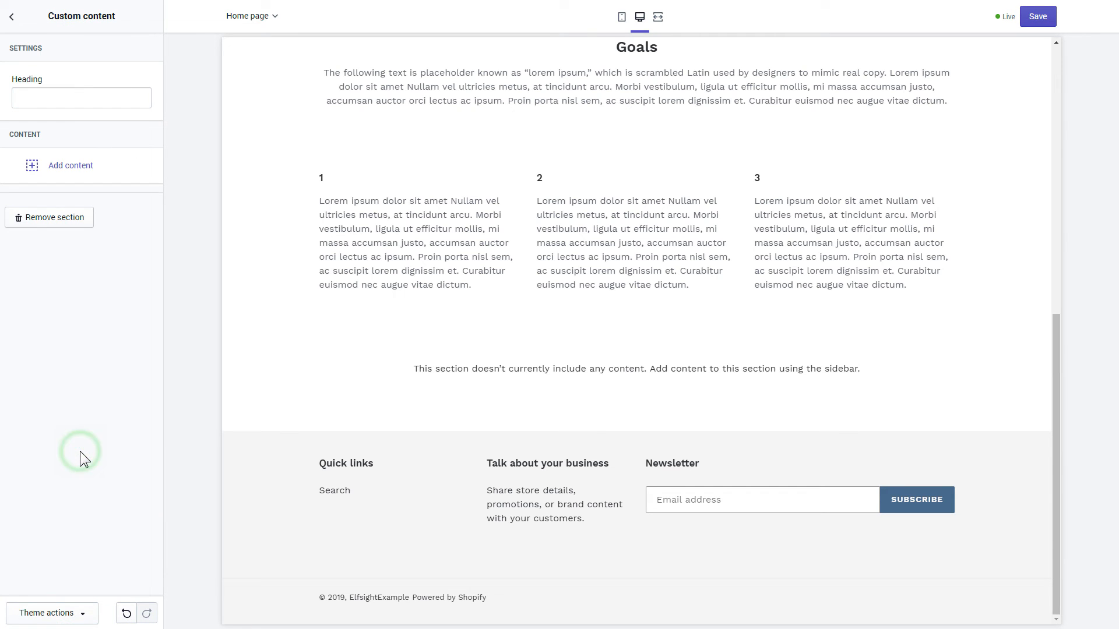
Add a Custom HTML block with the Elfsight code at 100% container width and save the homepage.
click(70, 165)
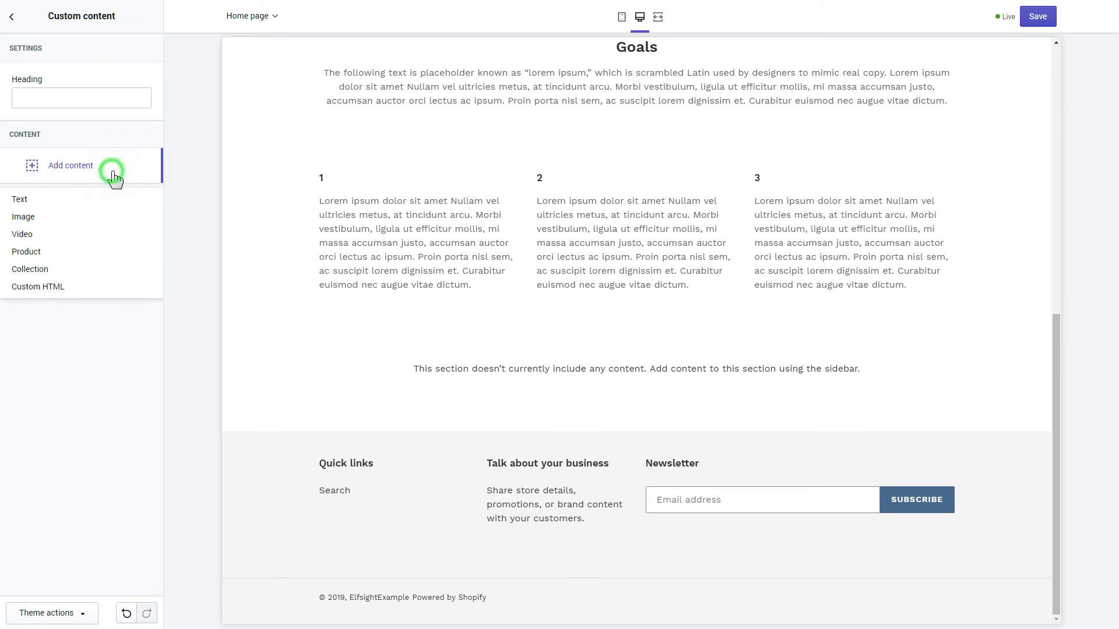
mouse_move(104, 292)
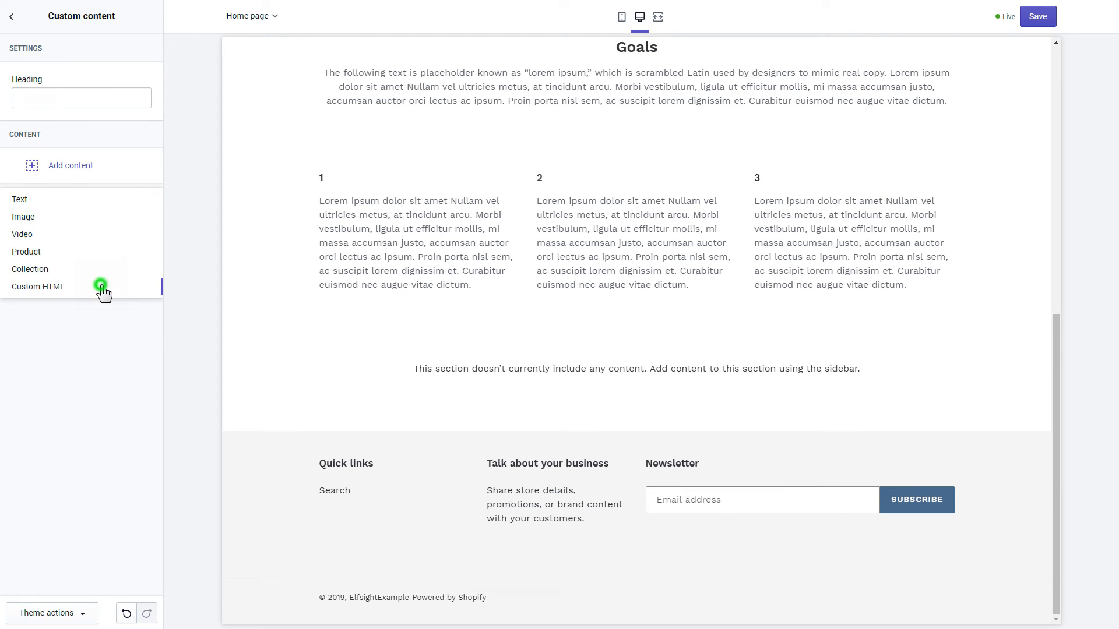
click(37, 286)
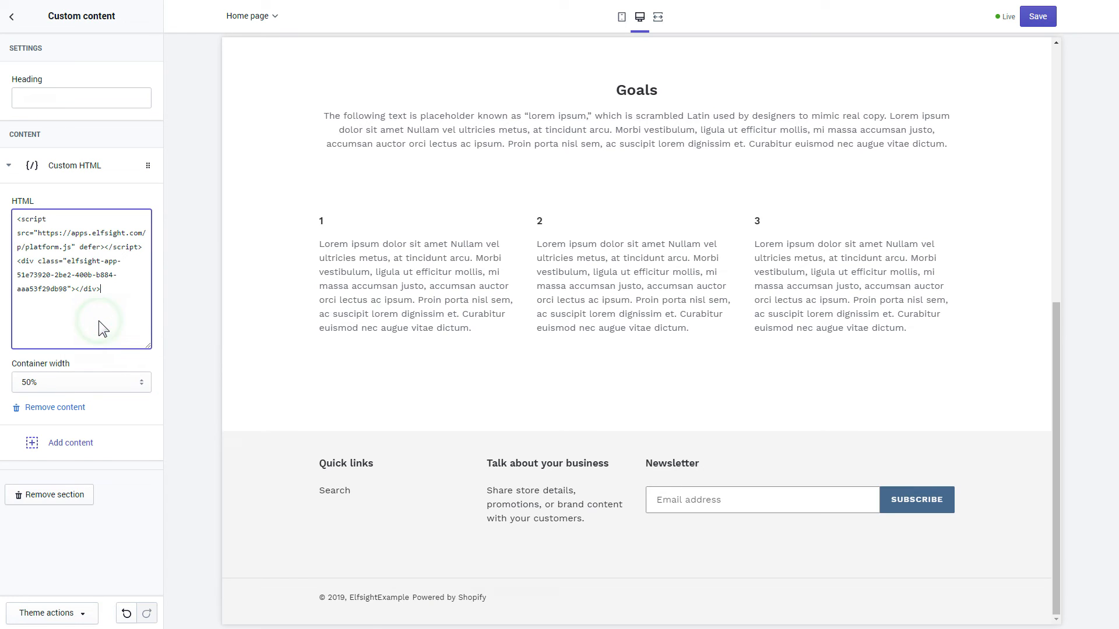
click(80, 383)
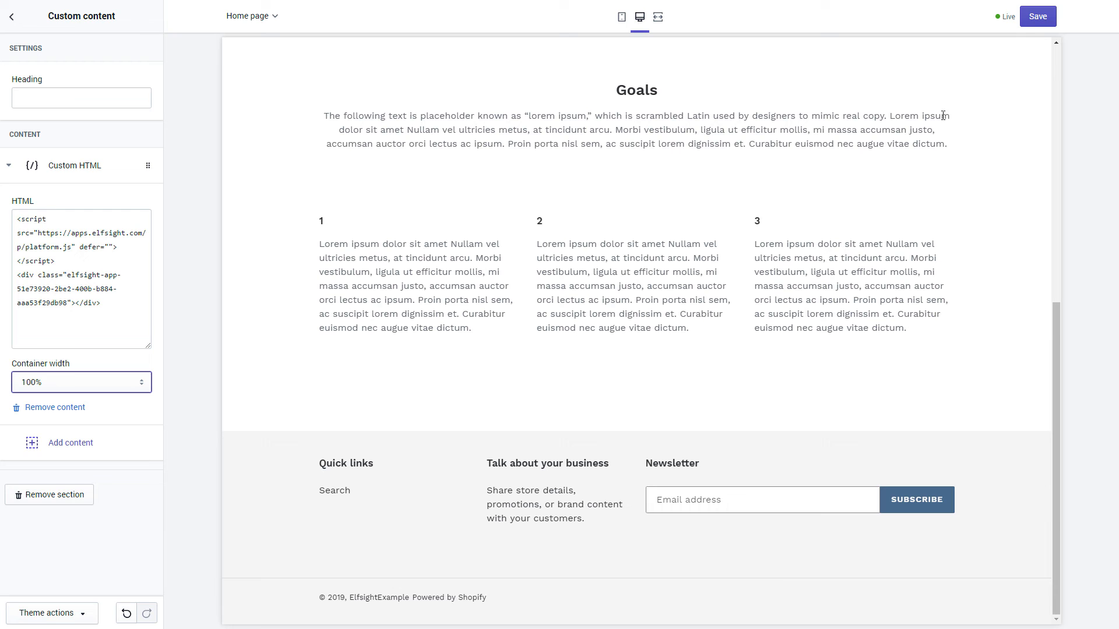
click(1038, 15)
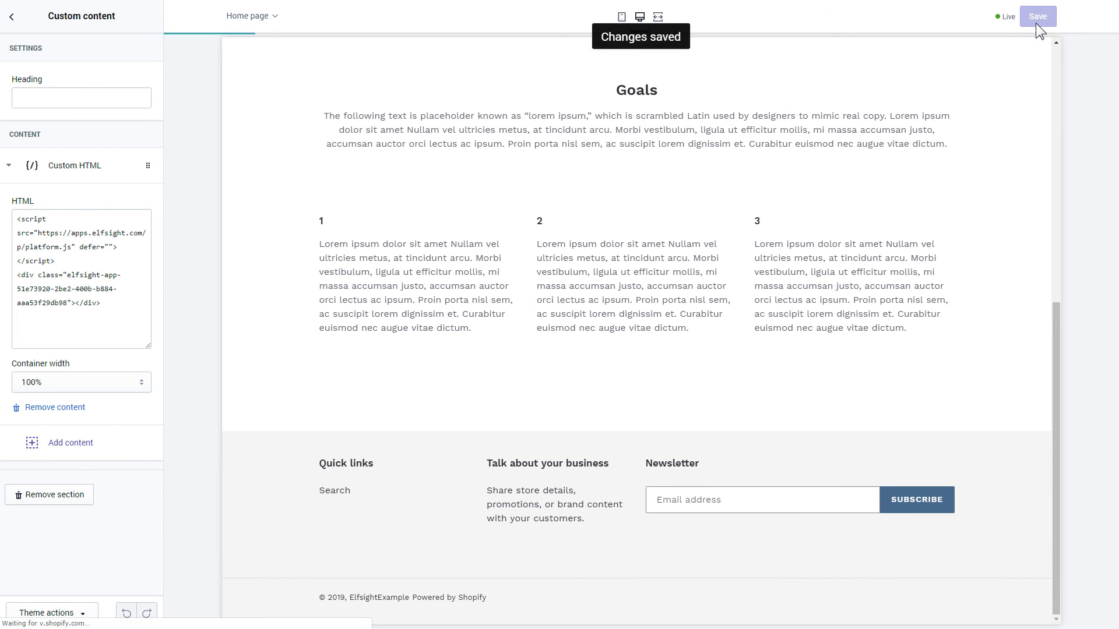
View the live storefront and scroll to the Google Reviews widget showing Hotel VIA's 4.5-star reviews.
click(1038, 15)
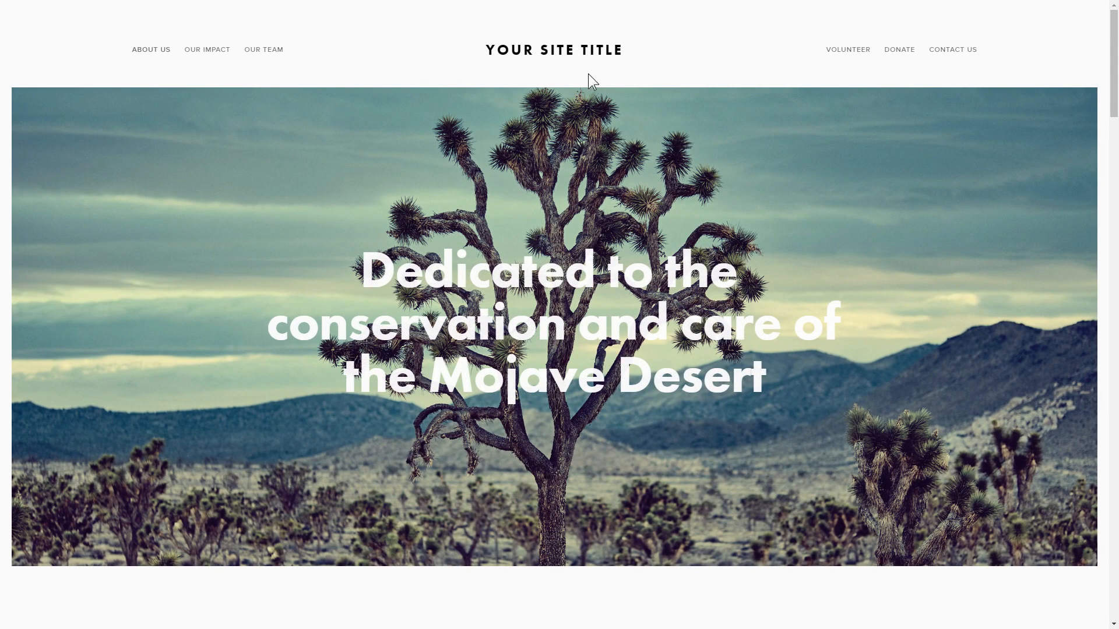
scroll(down, 3)
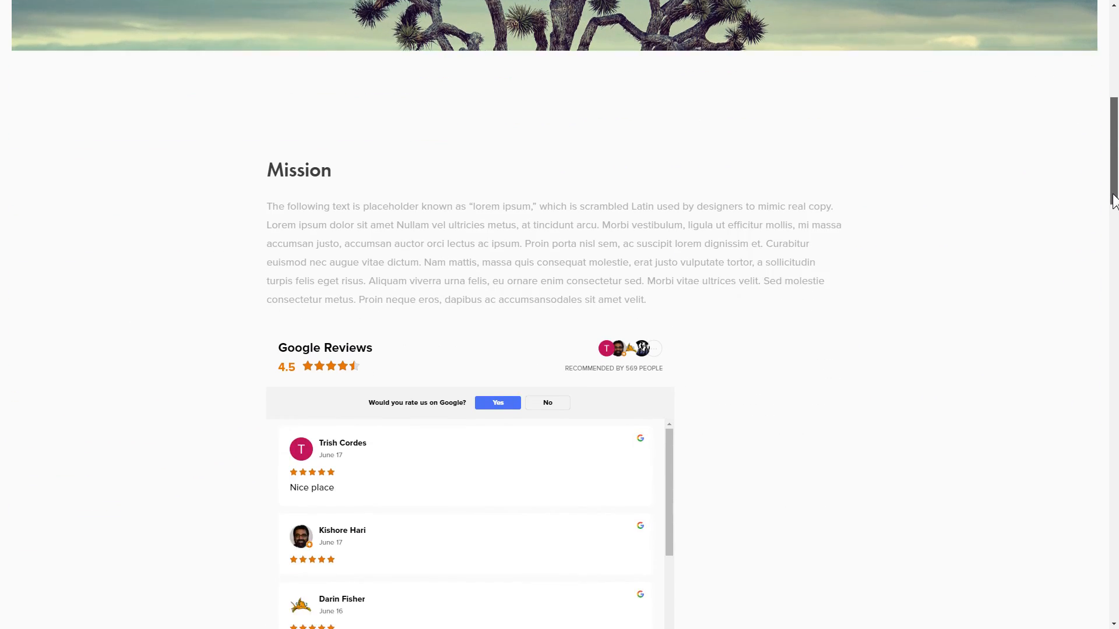
scroll(down, 3)
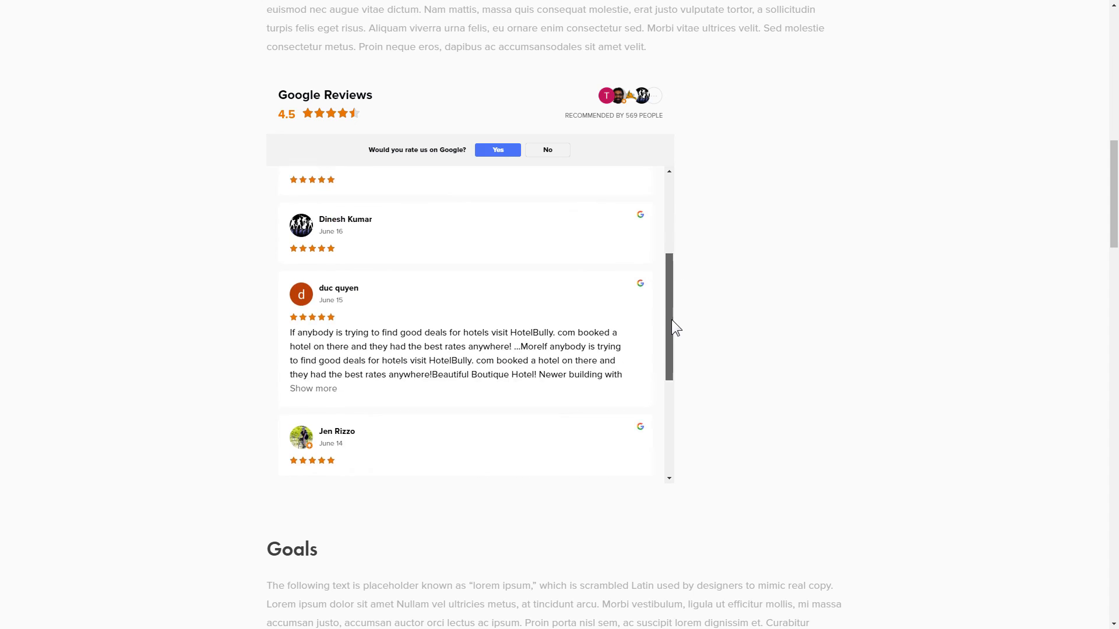
scroll(down, 3)
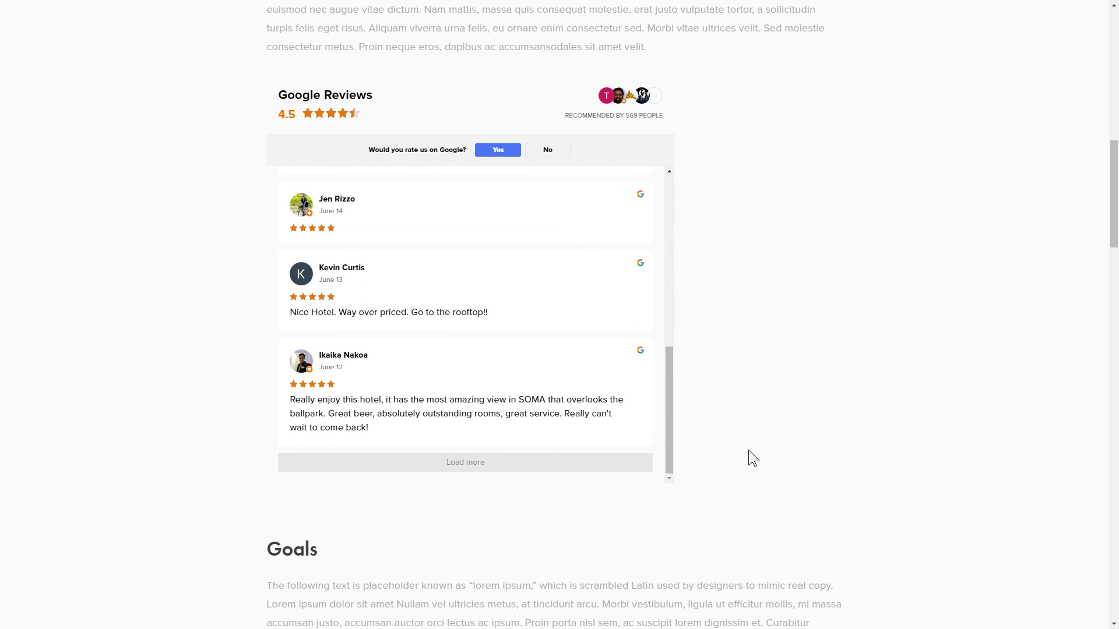